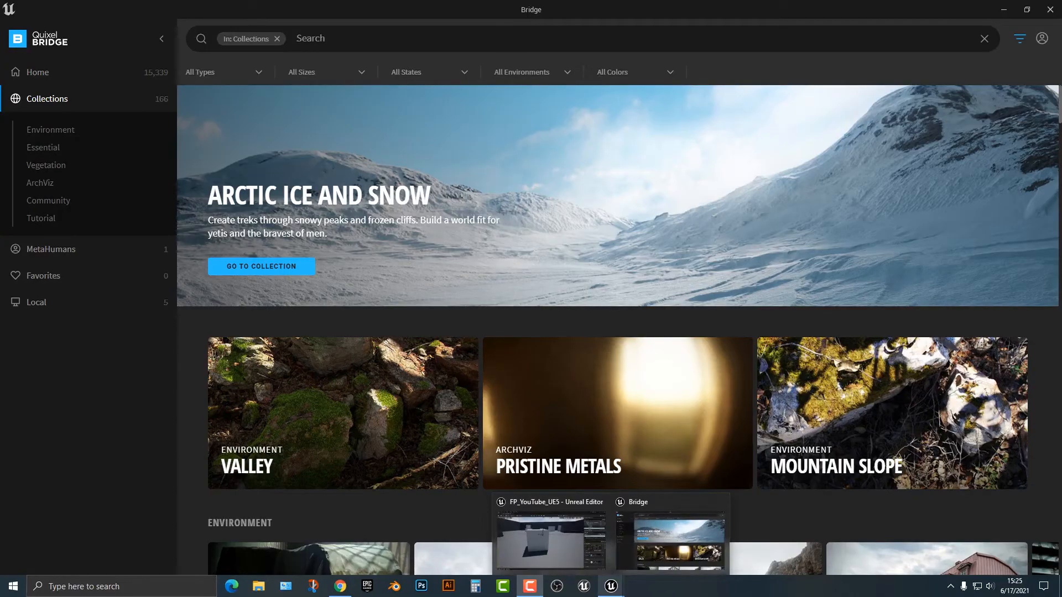
Step: Bring up the Unreal level editor and its list of content sources
left_click(549, 540)
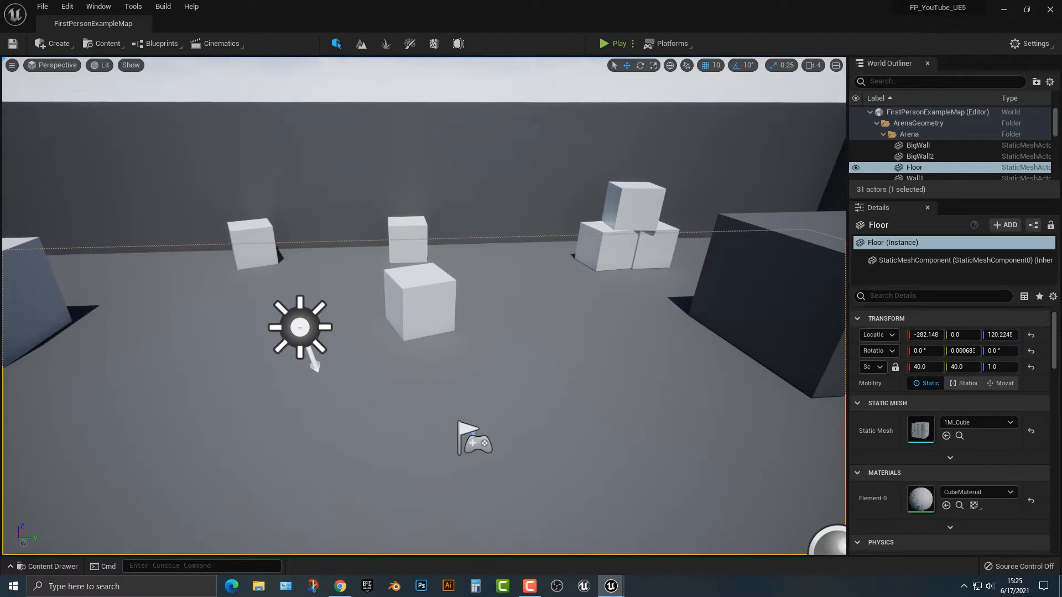
mouse_move(108, 43)
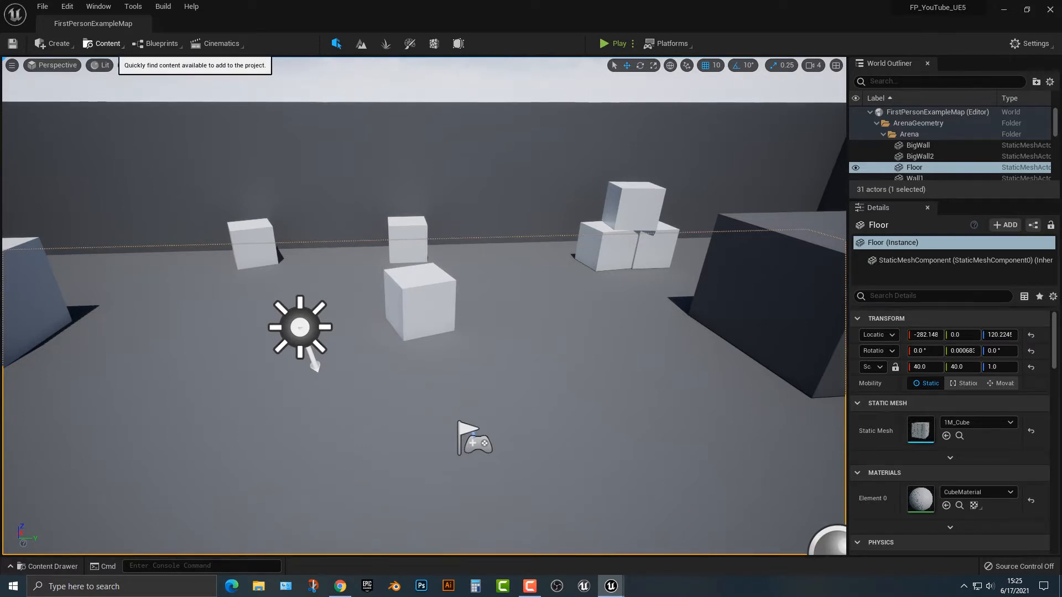
left_click(106, 43)
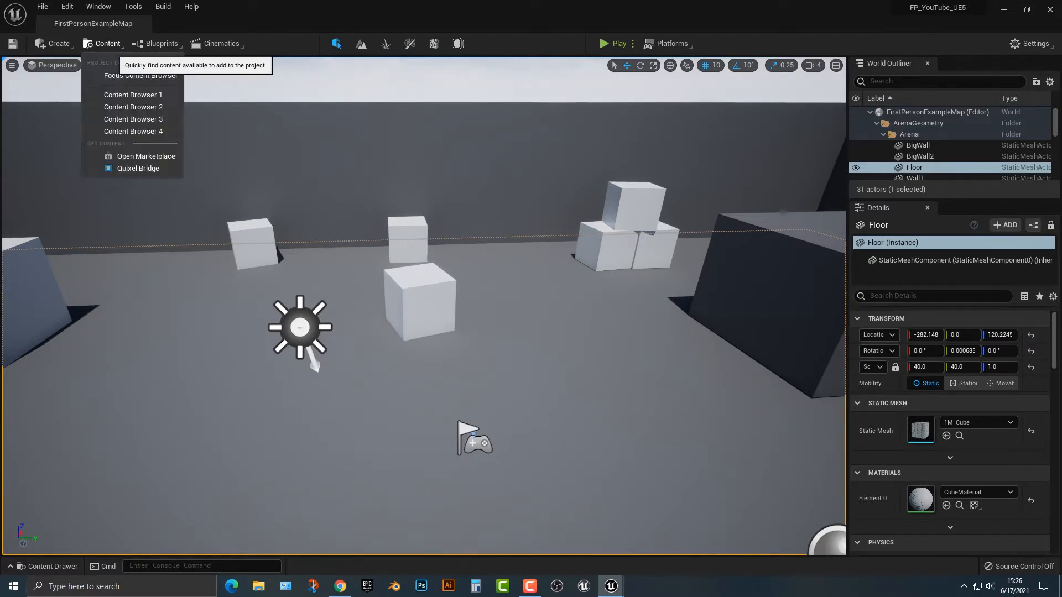
mouse_move(138, 168)
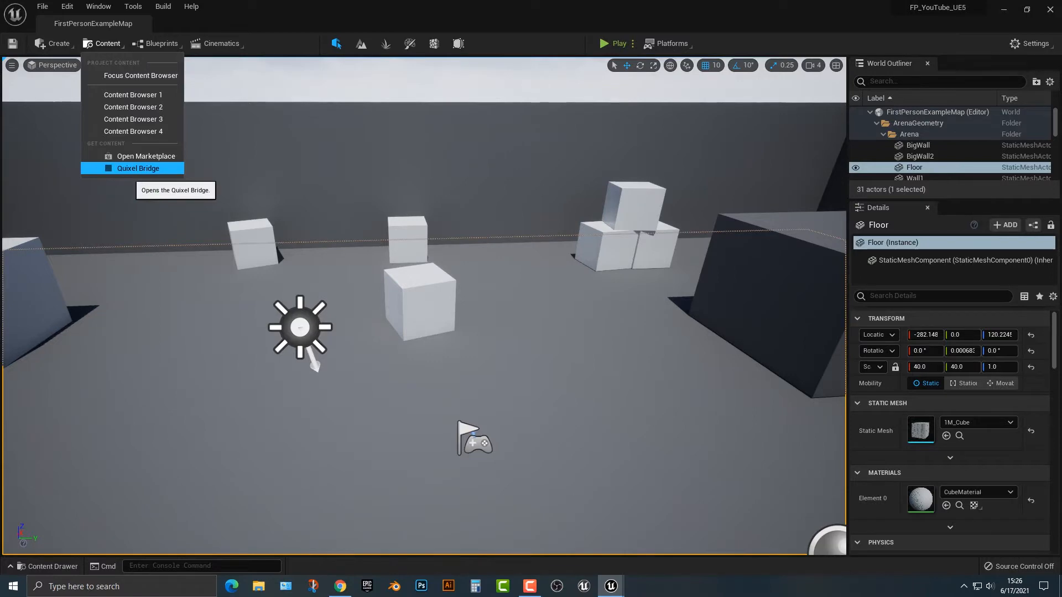
Step: Browse Quixel Bridge to Collections > Environment > Industrial > Abandoned Factory, down to Concrete Floor and Cinder Blocks Wall
left_click(138, 168)
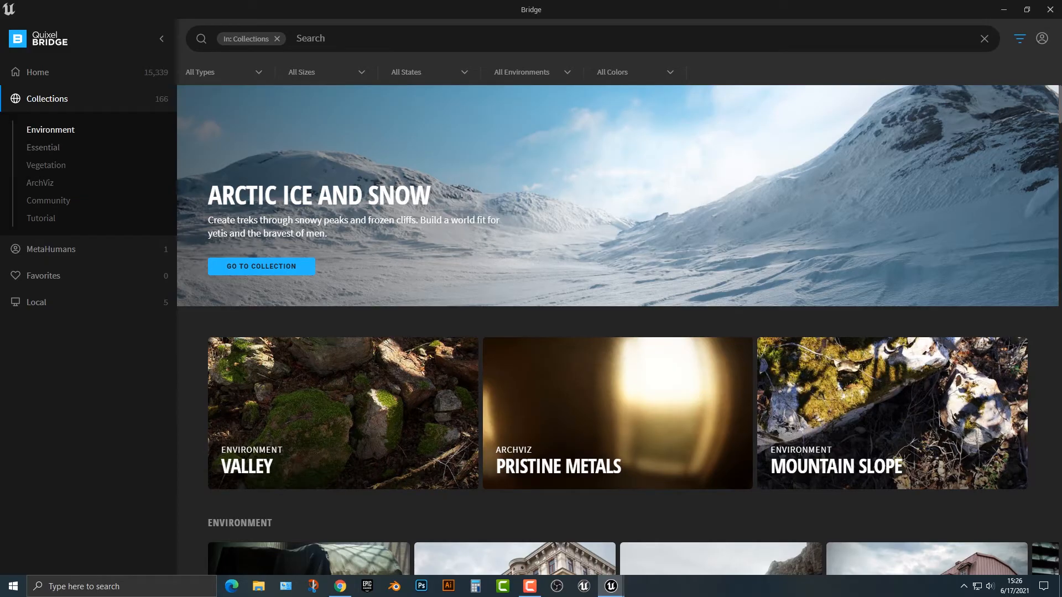
left_click(50, 129)
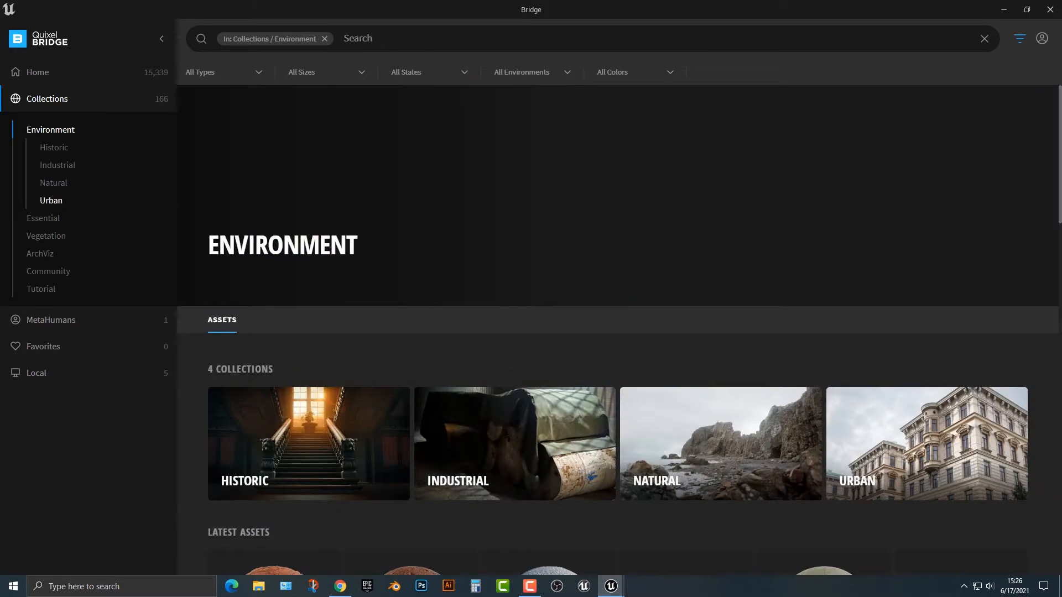
left_click(512, 443)
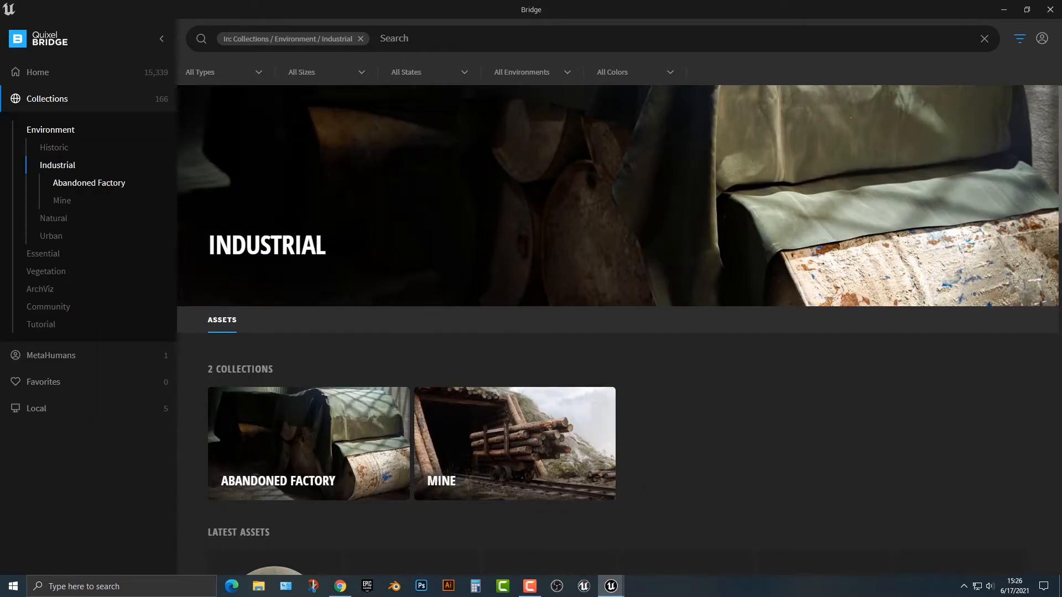
left_click(309, 443)
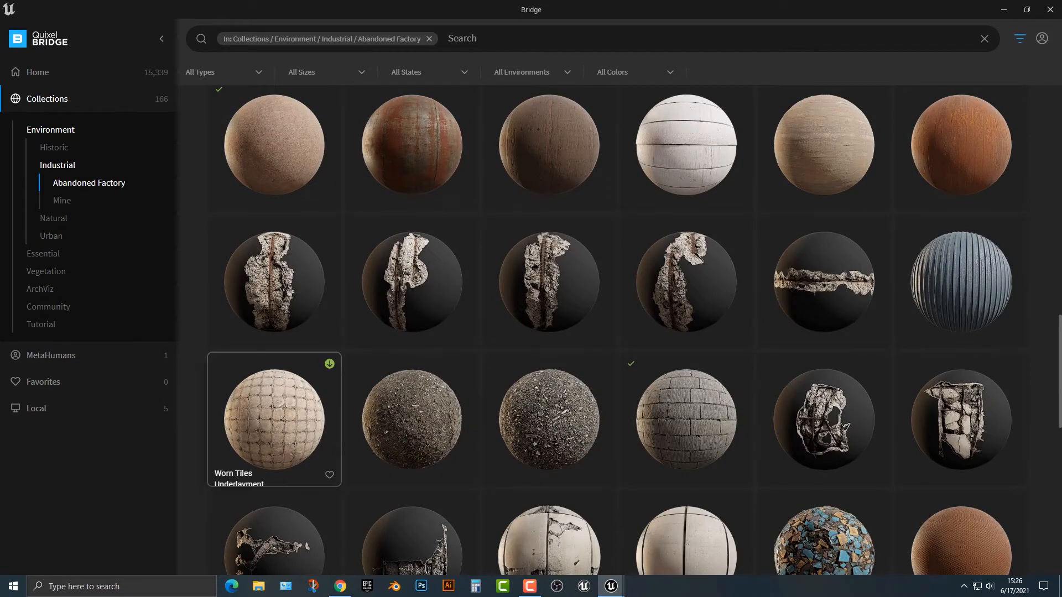
scroll("down", 3)
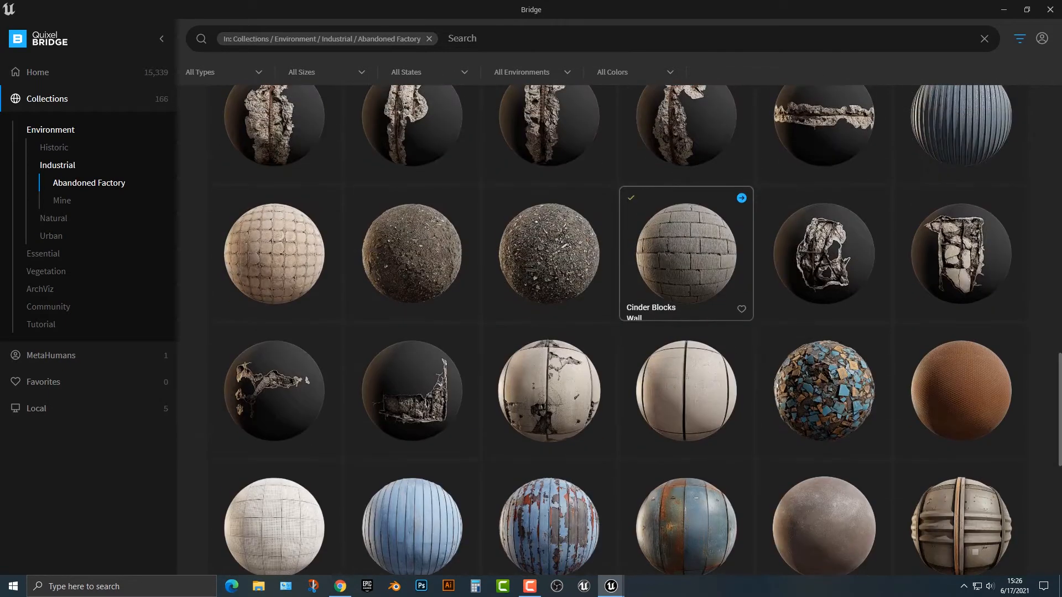
scroll("down", 3)
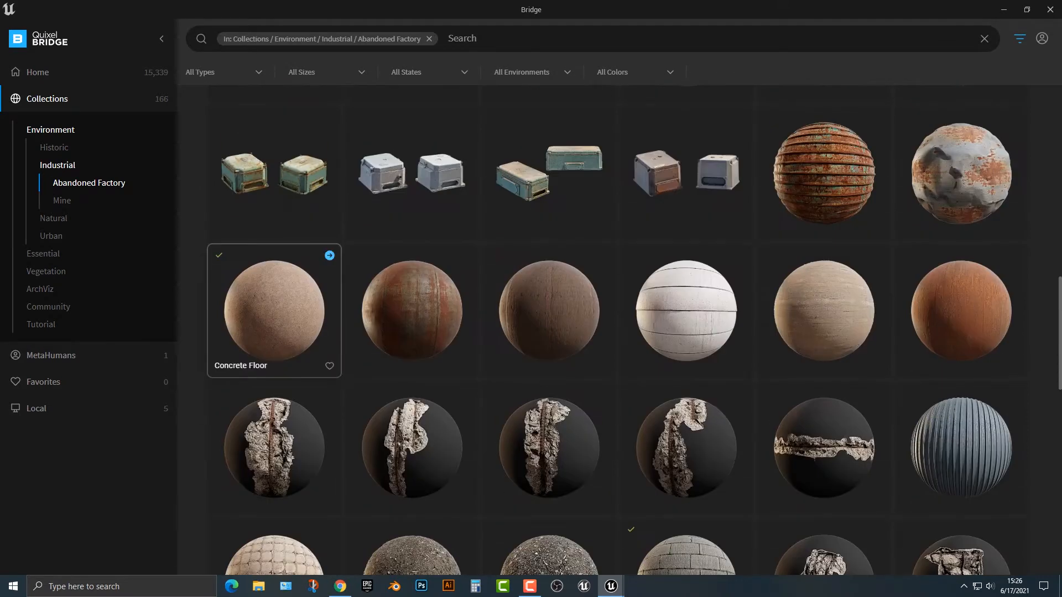
mouse_move(549, 310)
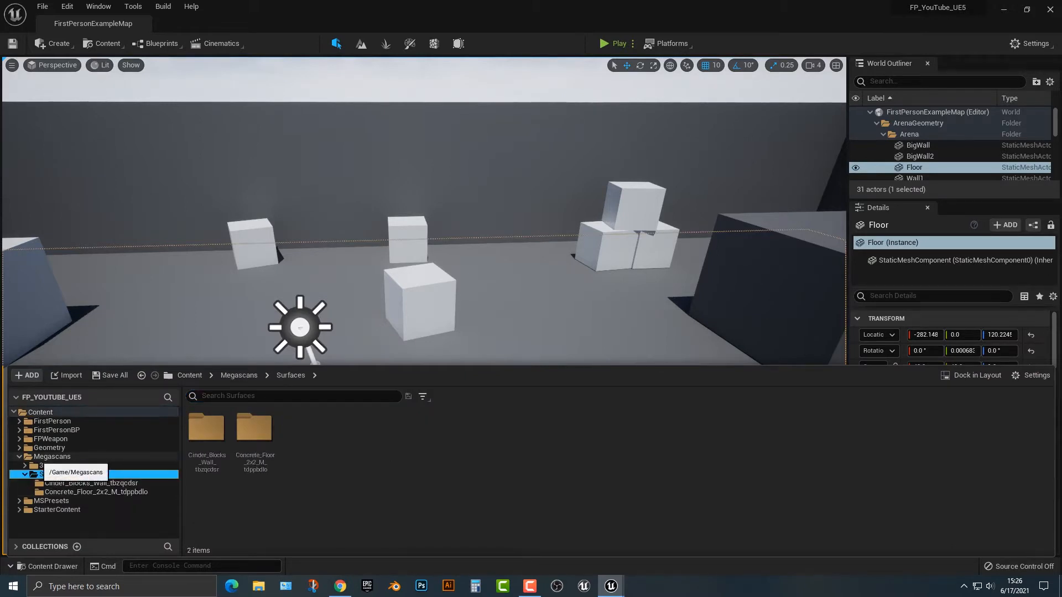
Step: Apply the Megascans Concrete Floor material instance to the arena floor
left_click(52, 455)
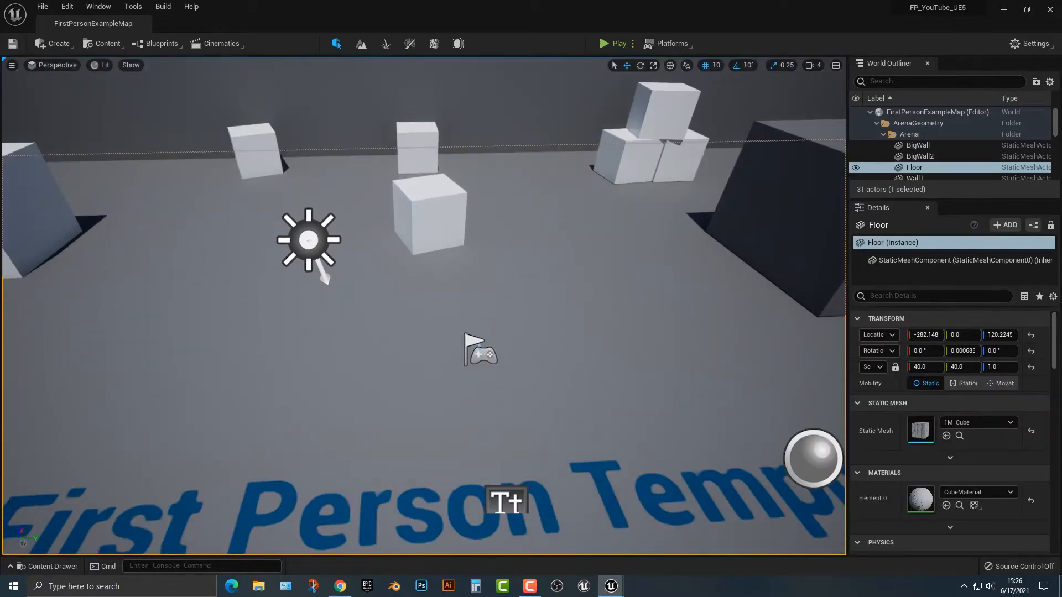
left_click(49, 566)
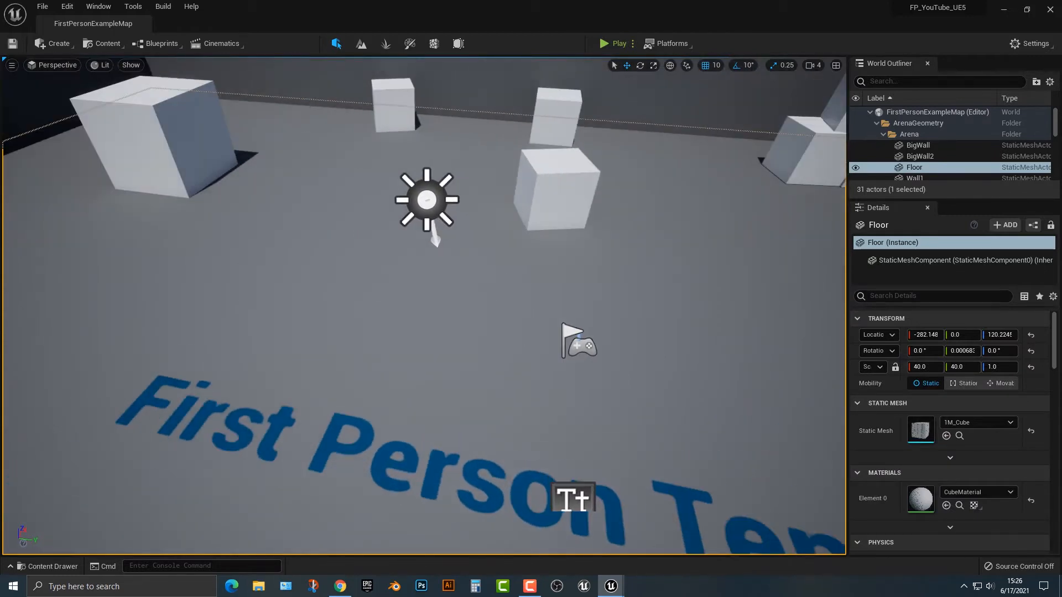
left_click(48, 567)
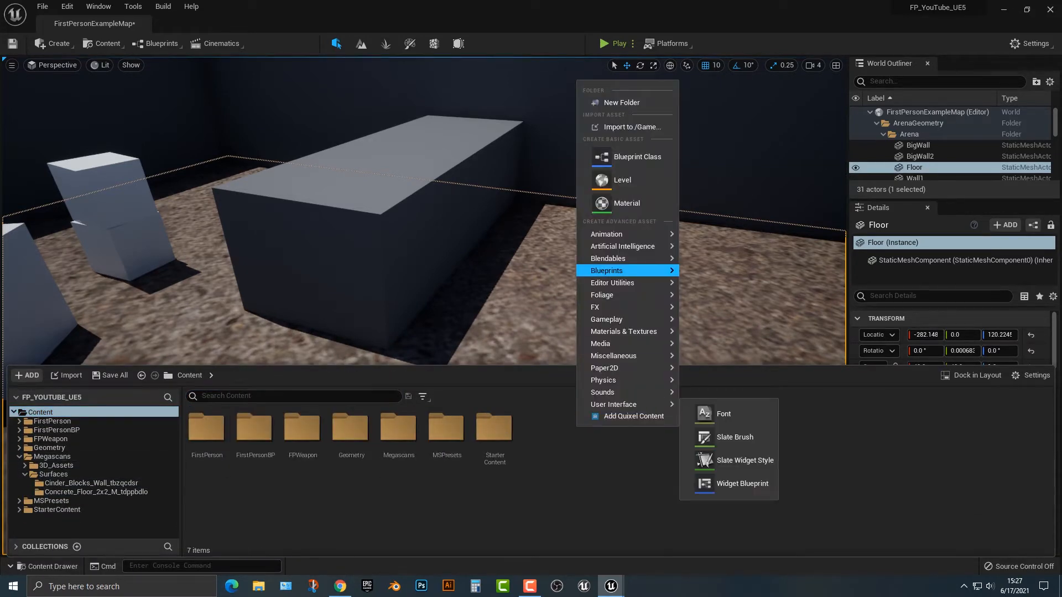
Step: Create a blank material named ConcreteFloor in Content and open it in the Material Editor
left_click(626, 203)
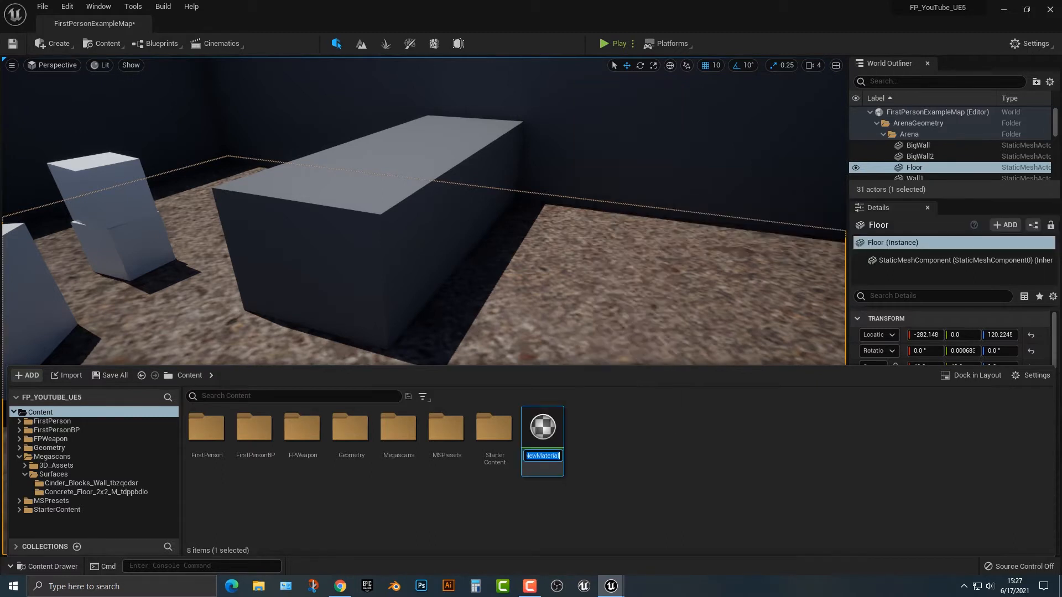
type("co")
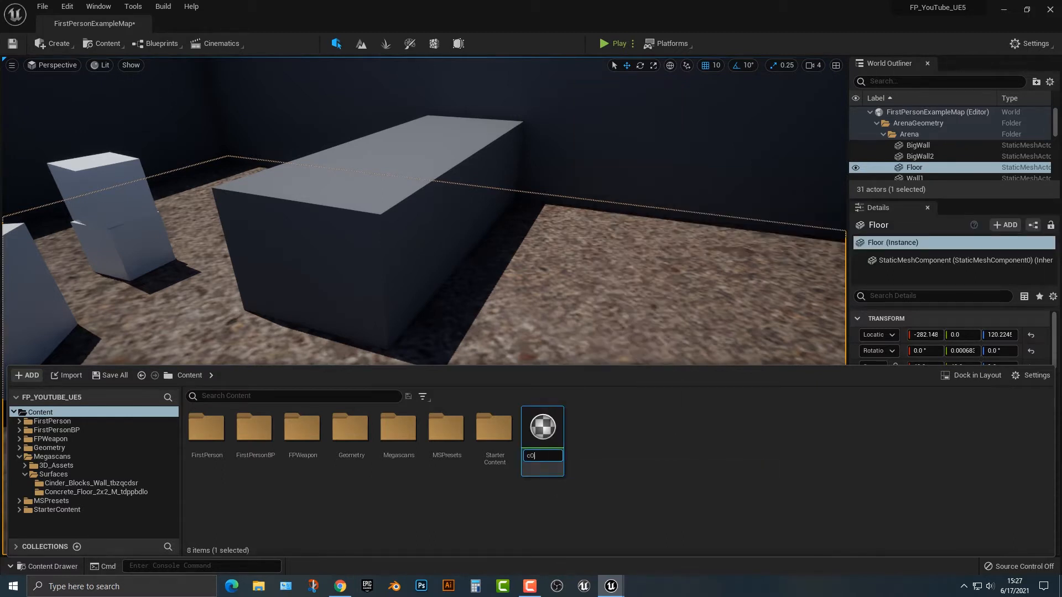
type("ConcreteFloor")
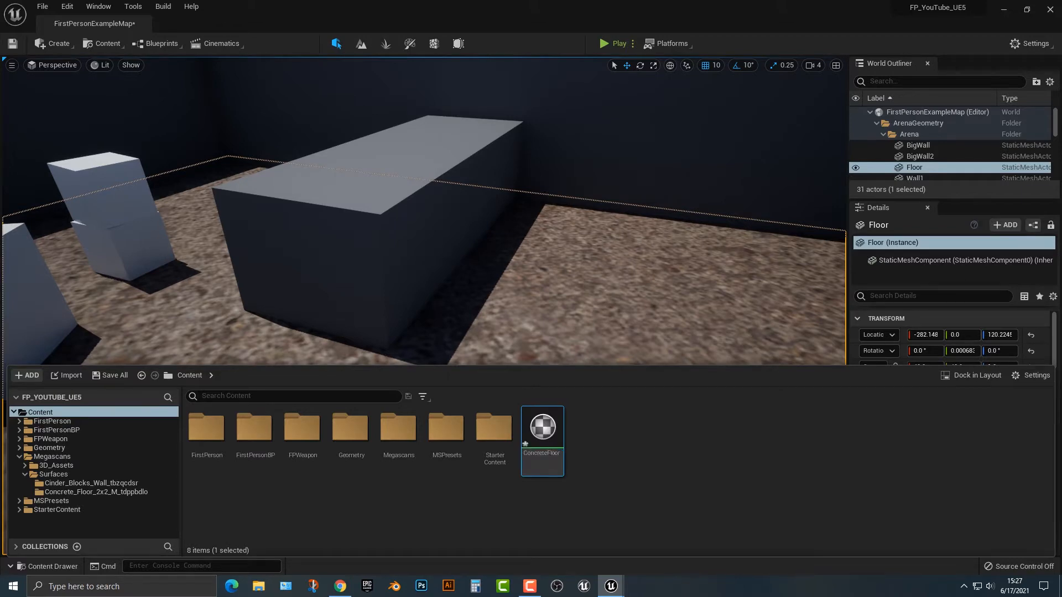
double_click(541, 427)
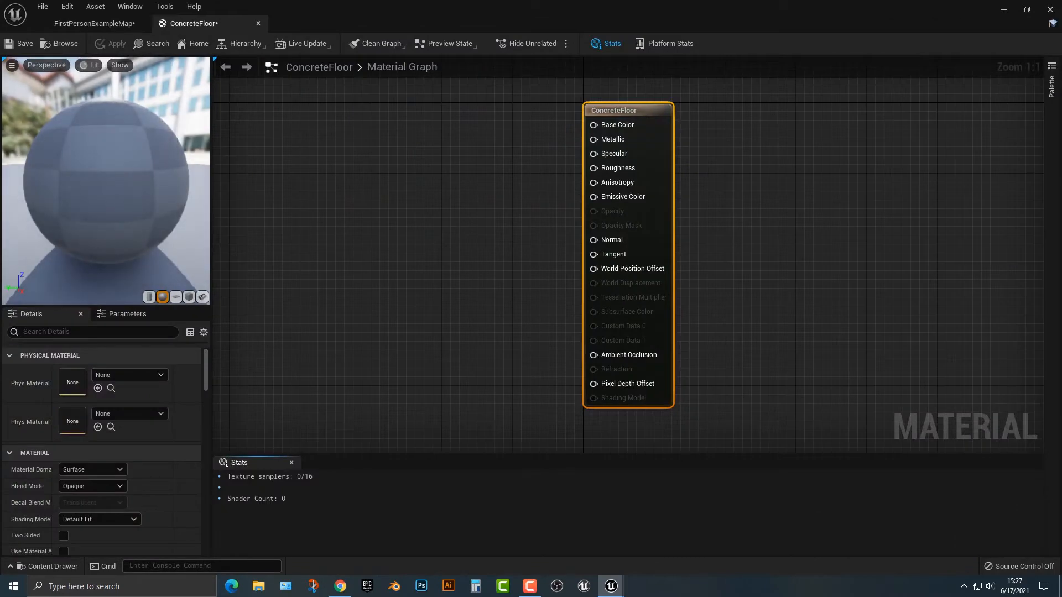
left_click_drag(613, 109, 737, 148)
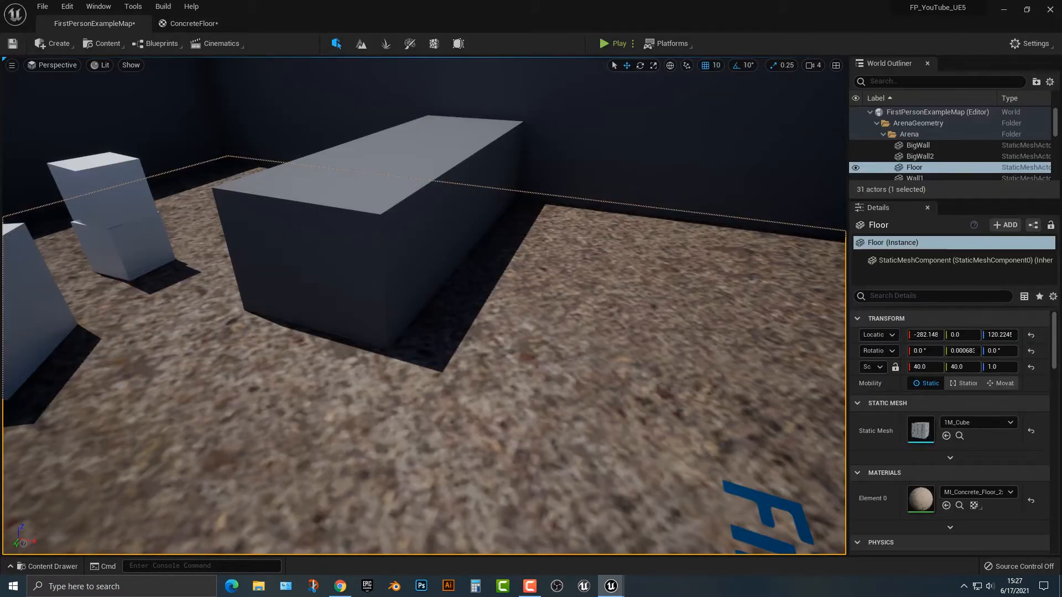
Step: Drop the three Concrete_Floor textures into the ConcreteFloor material graph as texture samples
left_click(47, 566)
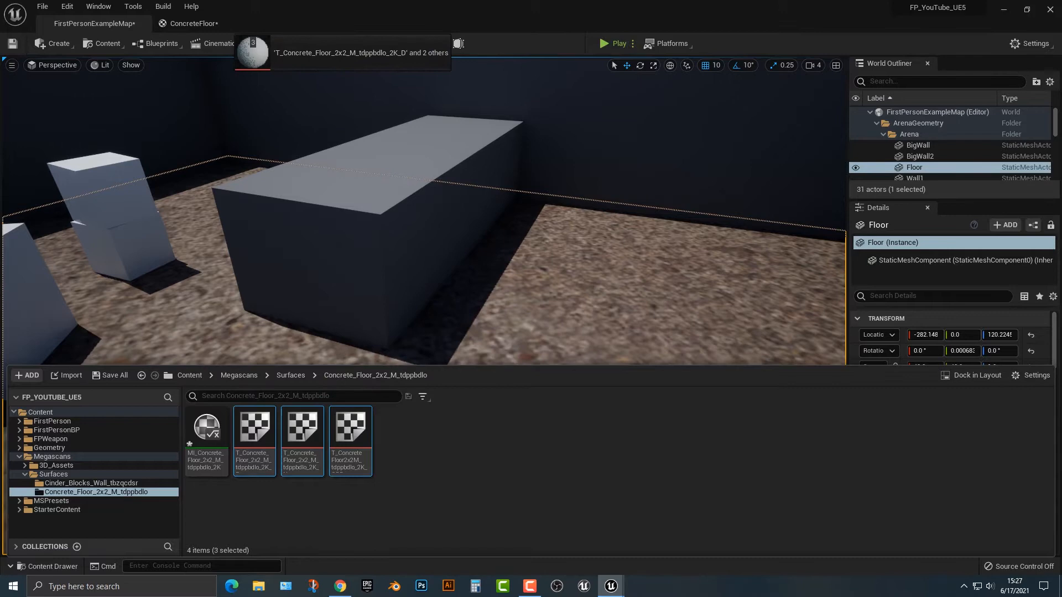
left_click(195, 23)
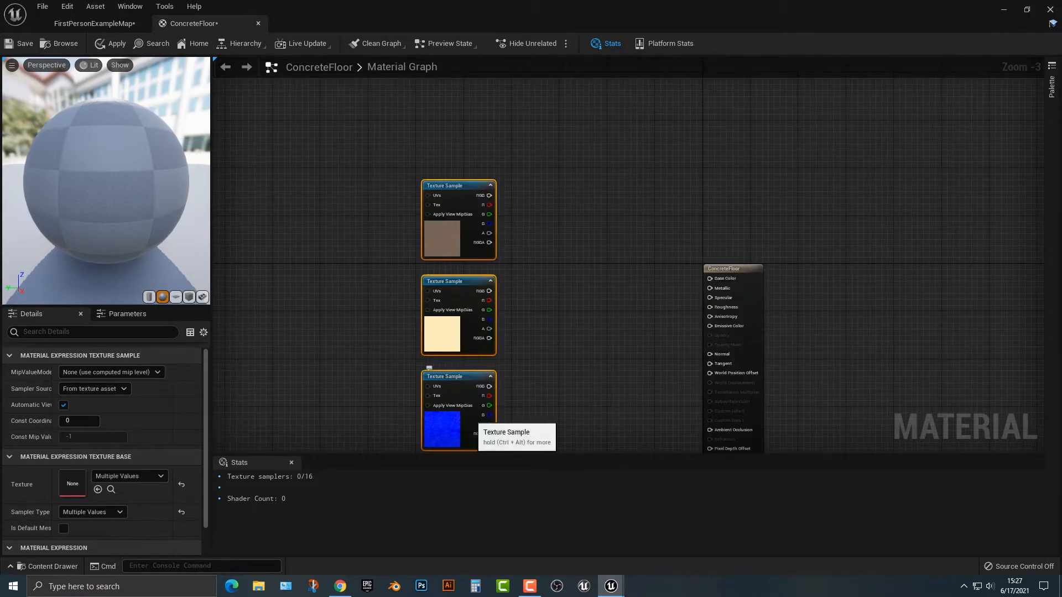
Step: Convert the samples to texture objects and wire them through WorldAlignedTexture nodes into Base Color, Roughness and Normal
right_click(458, 420)
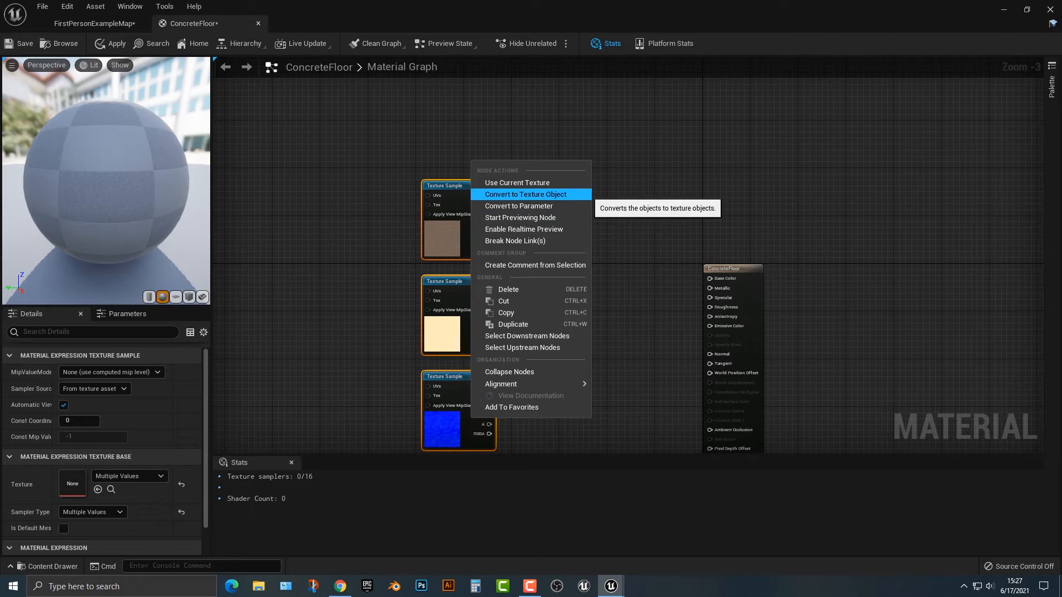
left_click(524, 195)
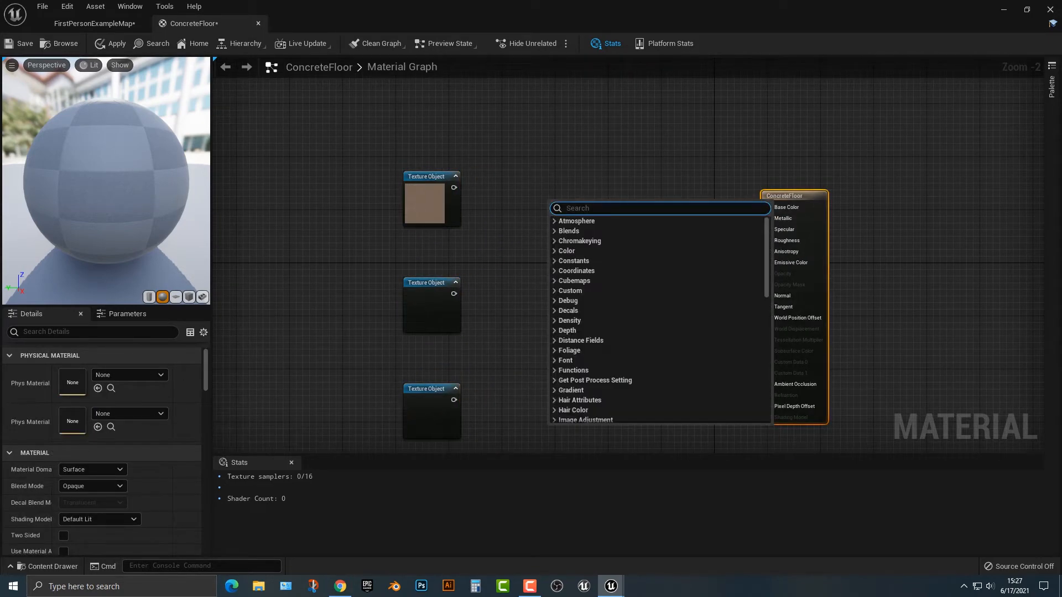
type("worldalig")
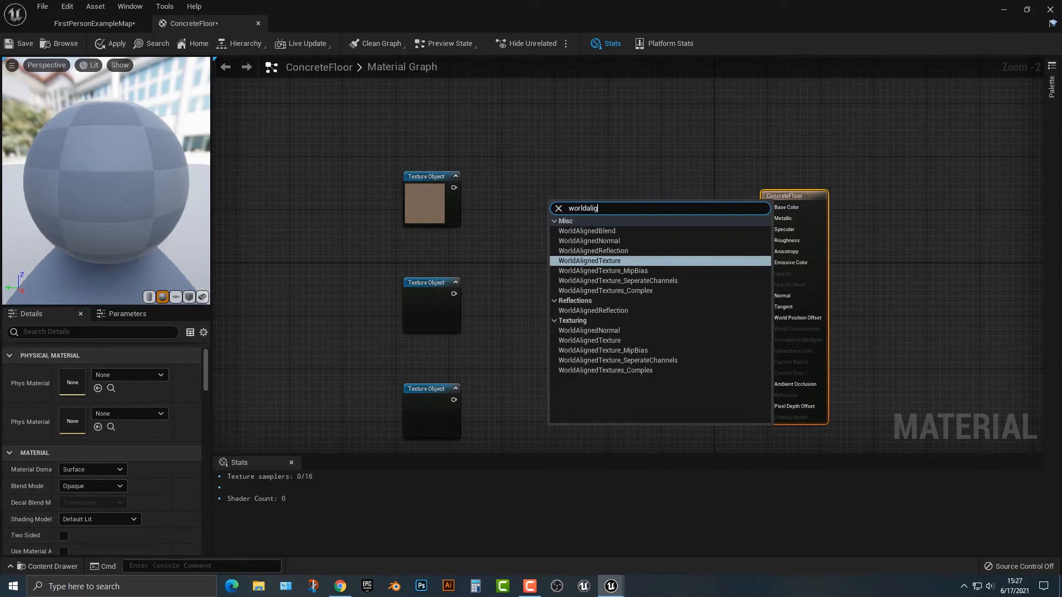
left_click(589, 261)
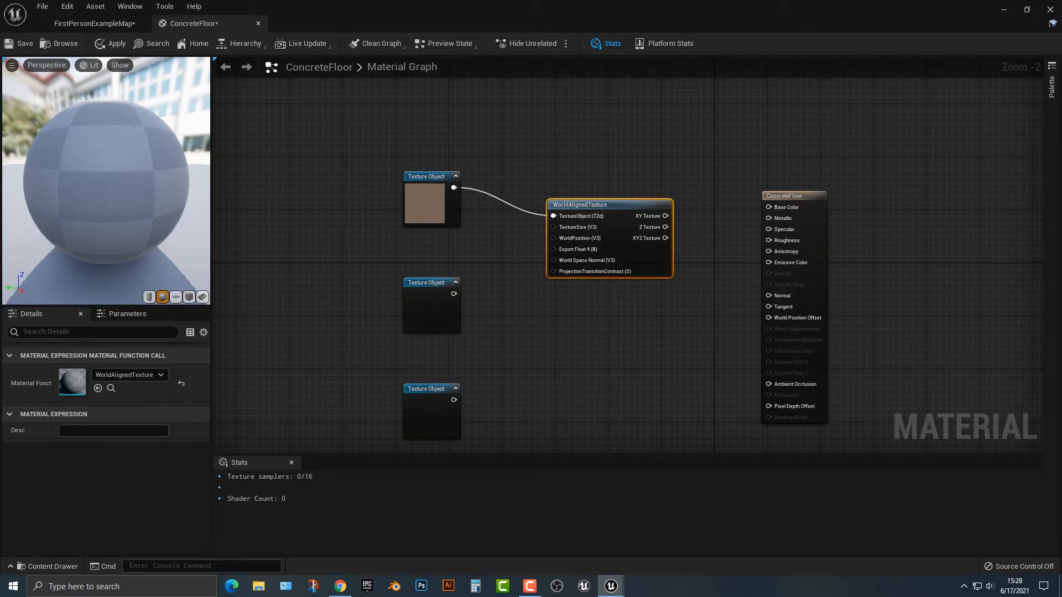
left_click_drag(610, 339, 521, 351)
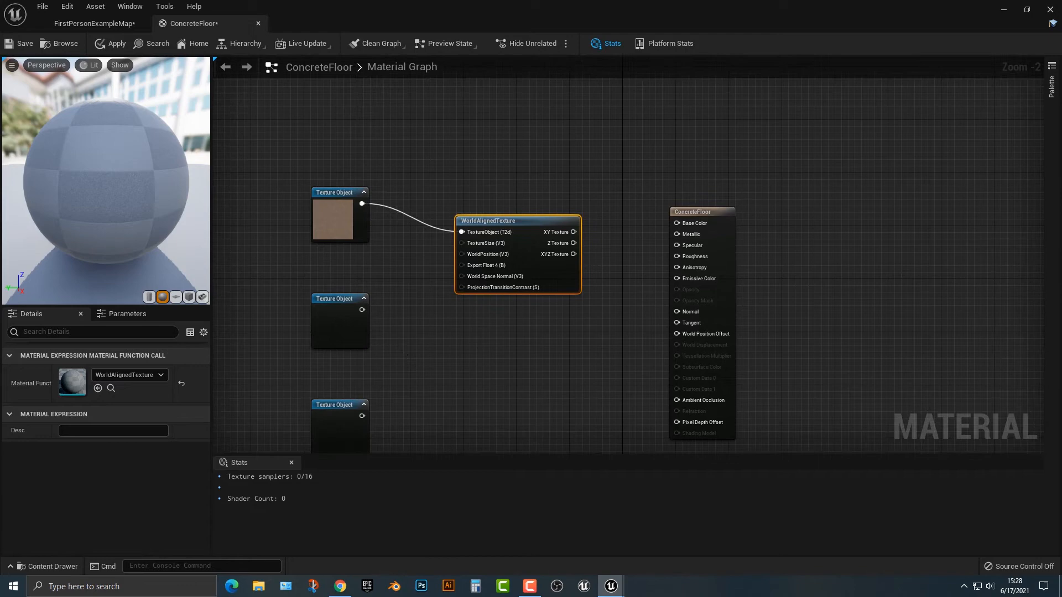
left_click_drag(575, 231, 676, 222)
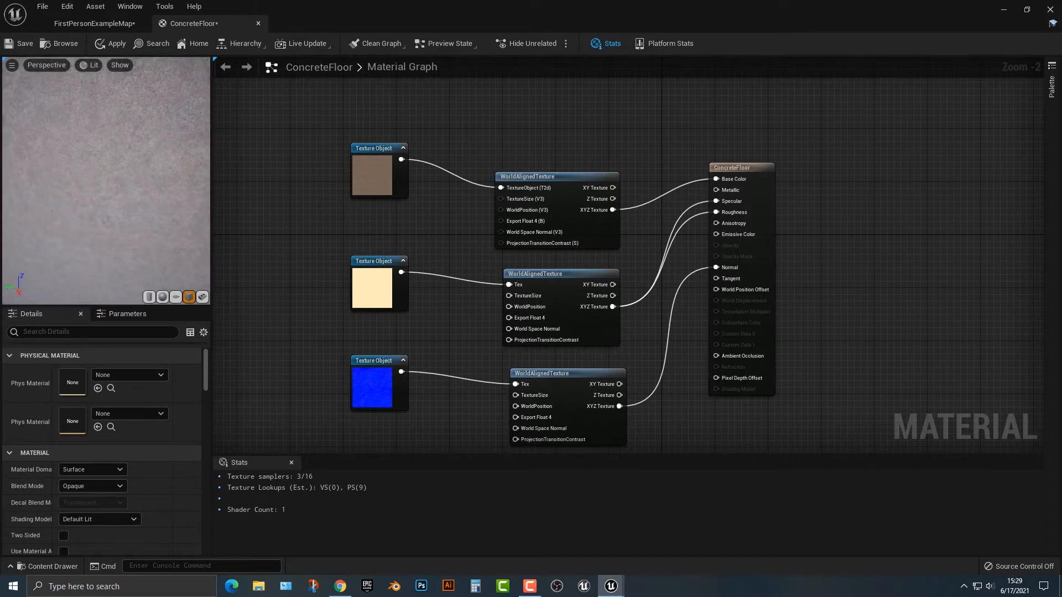
mouse_move(17, 43)
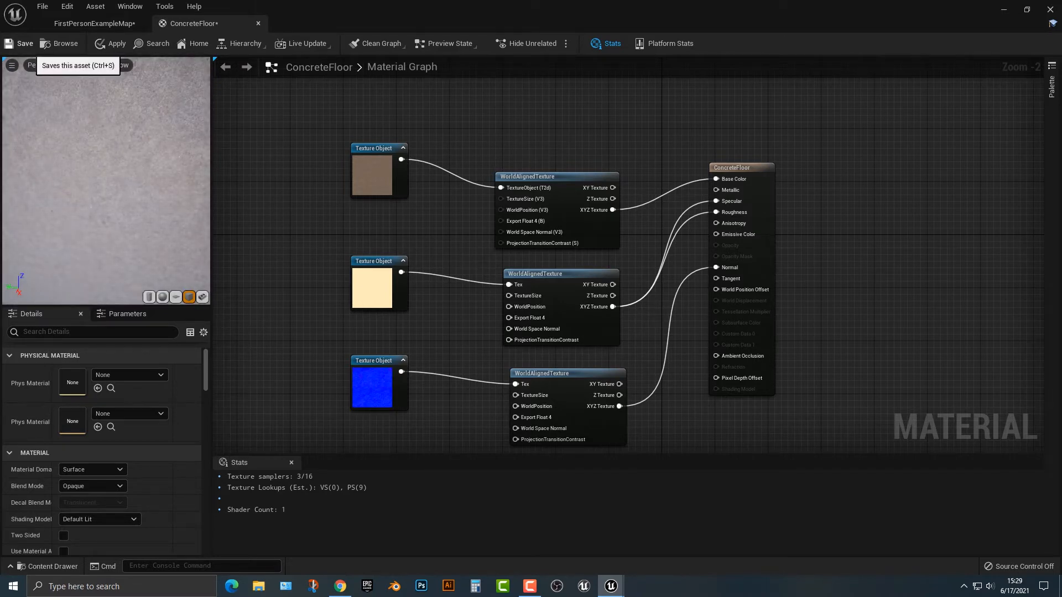
Step: Save the ConcreteFloor material and return to the FirstPersonExampleMap level
left_click(20, 43)
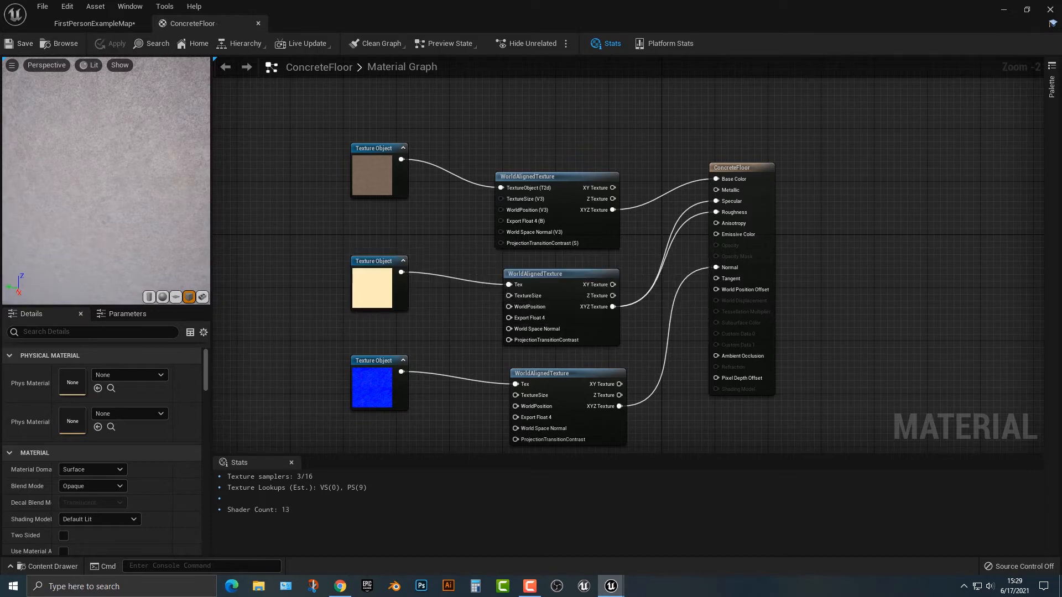
left_click(93, 24)
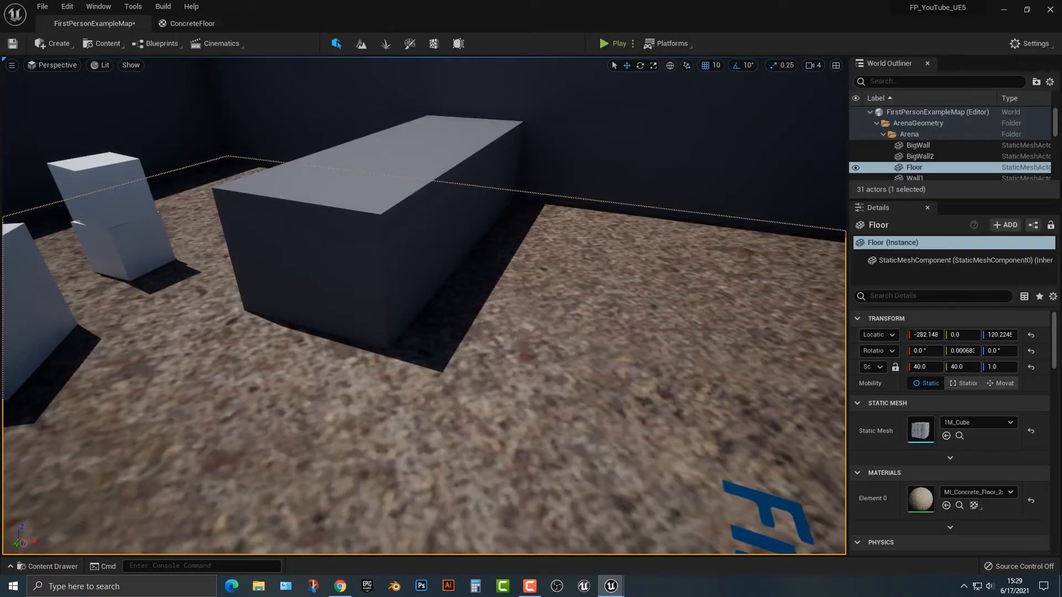
Step: Set the Floor actor's Element 0 material to ConcreteFloor
left_click(50, 566)
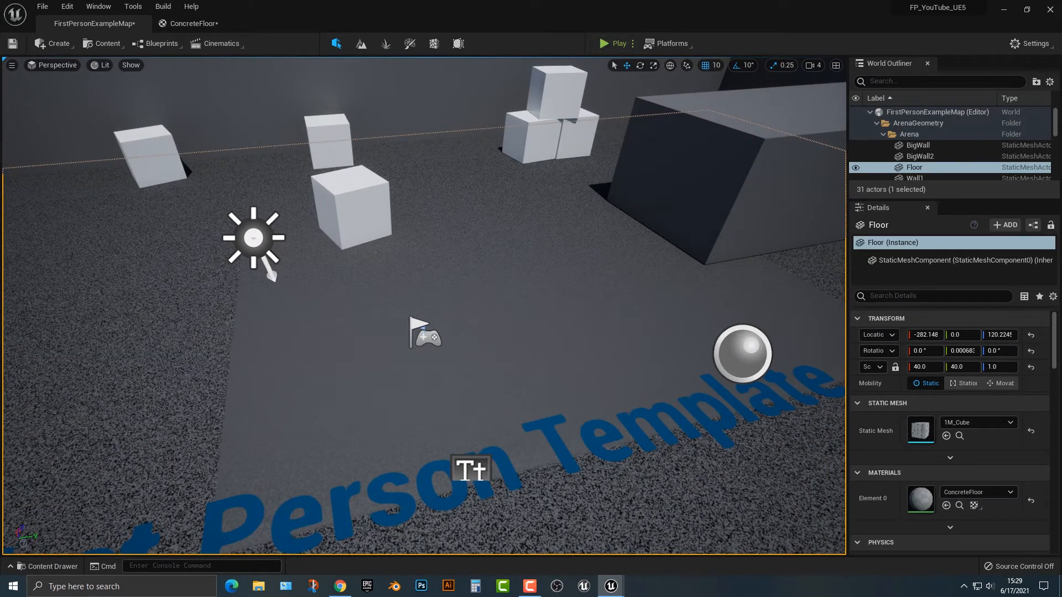
left_click(193, 23)
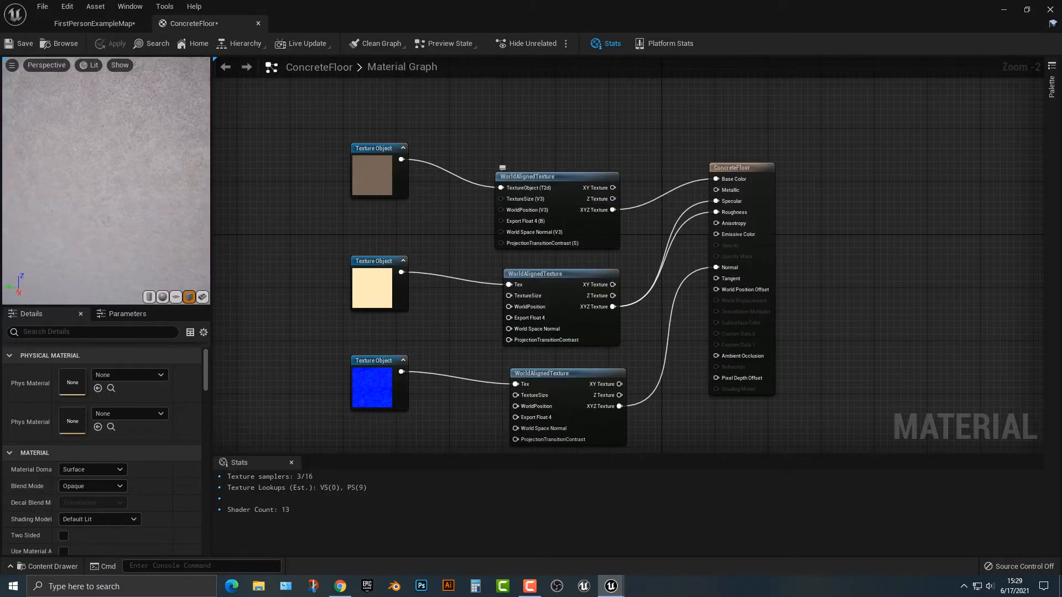
left_click(93, 23)
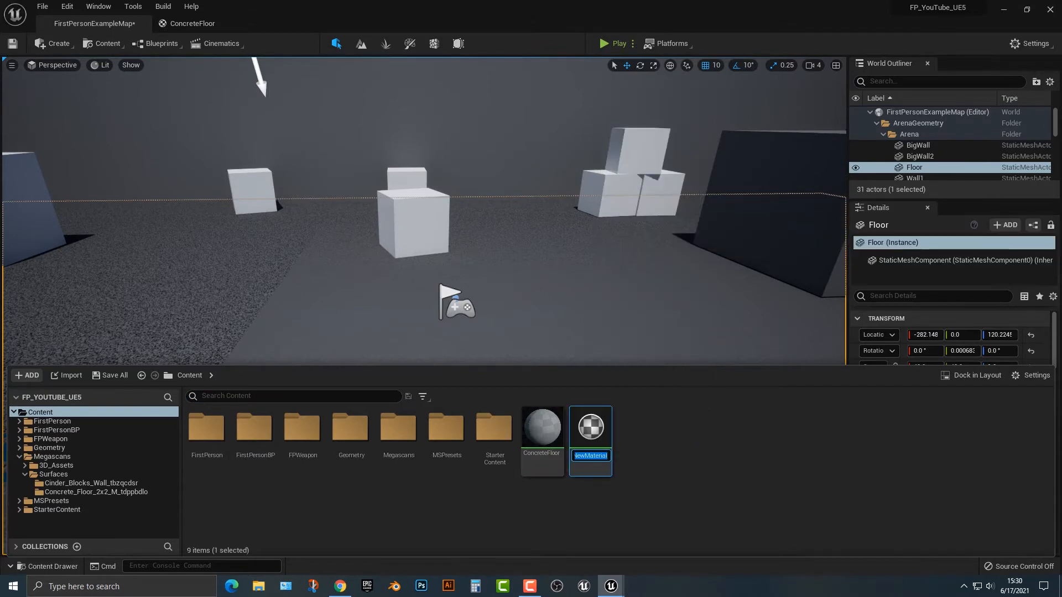
Step: Create a CinderBlocks material holding the three cinder block textures and open it
type("c")
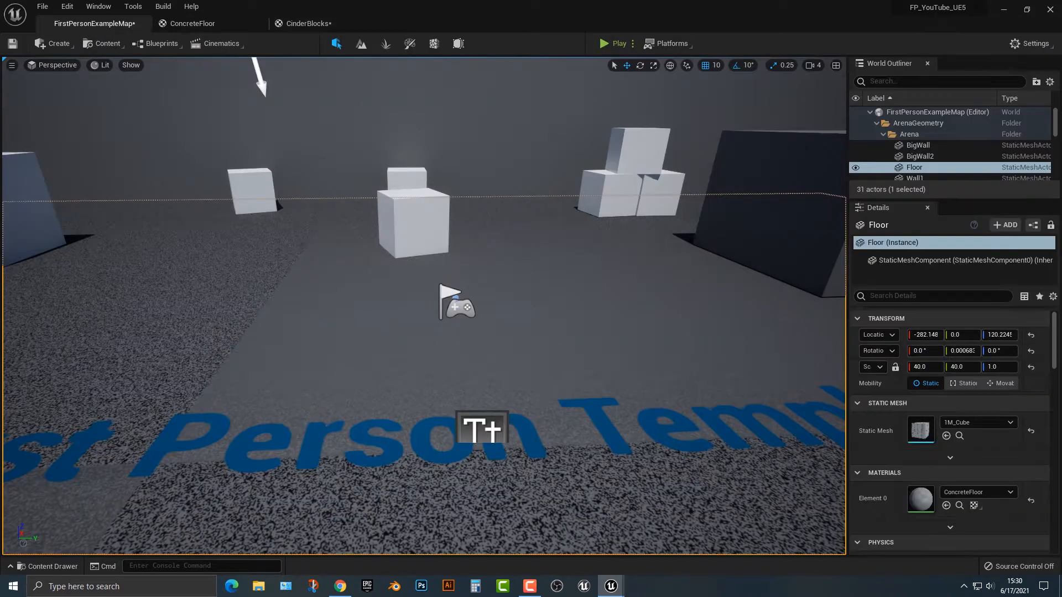
left_click(49, 567)
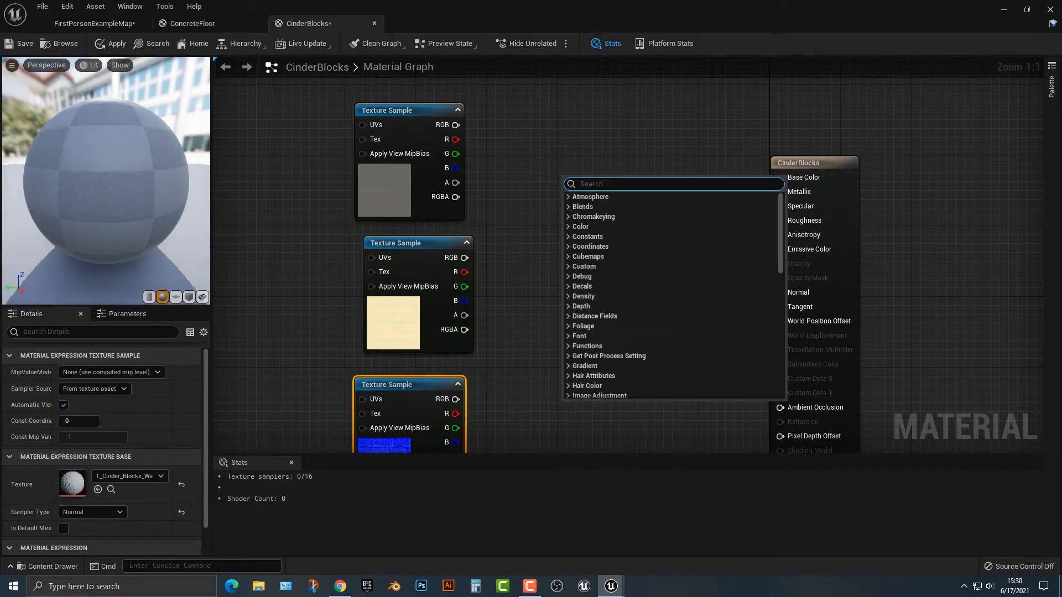
Step: Wire the cinder block textures through WorldAlignedTexture nodes into Base Color, Roughness and Normal
type("world al")
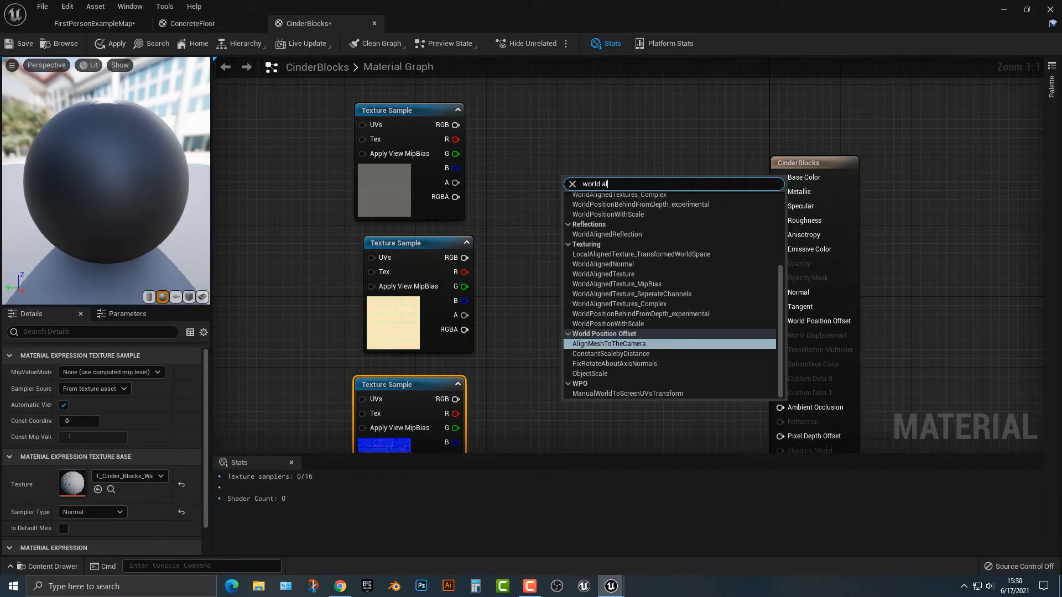
left_click(601, 273)
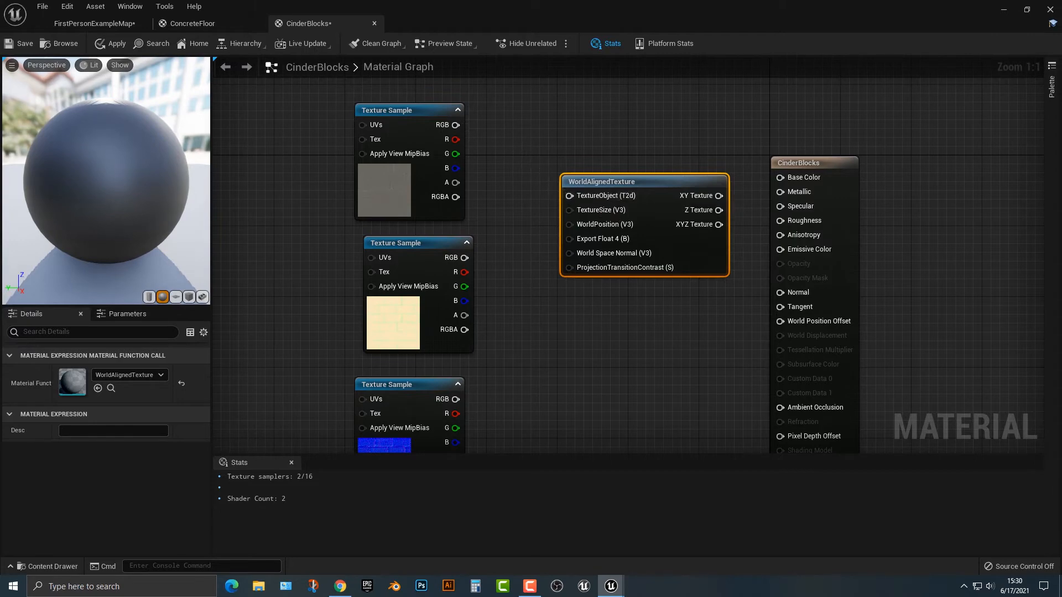
right_click(408, 109)
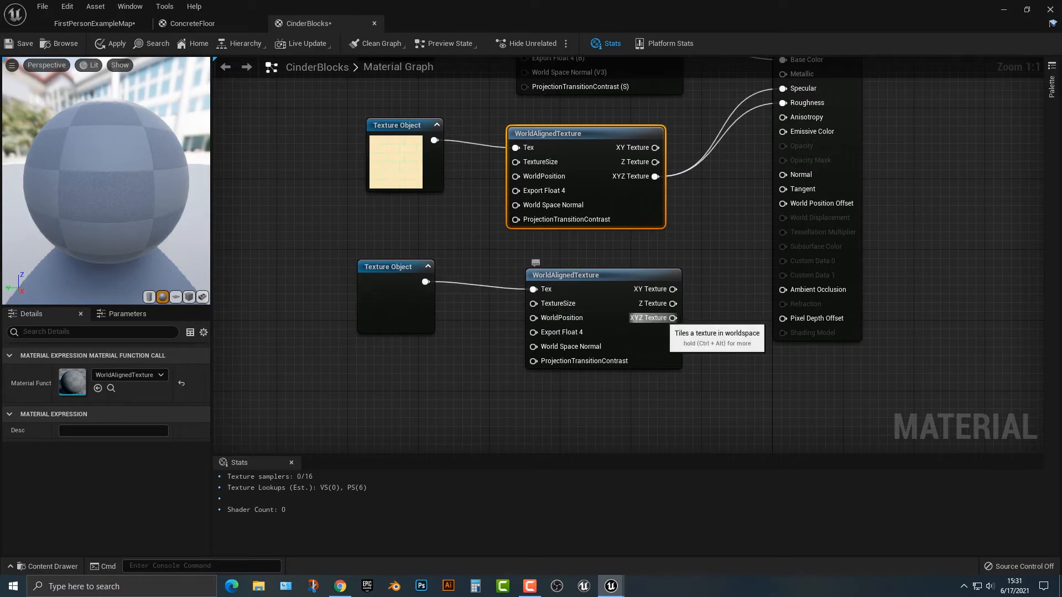
left_click_drag(675, 319, 784, 175)
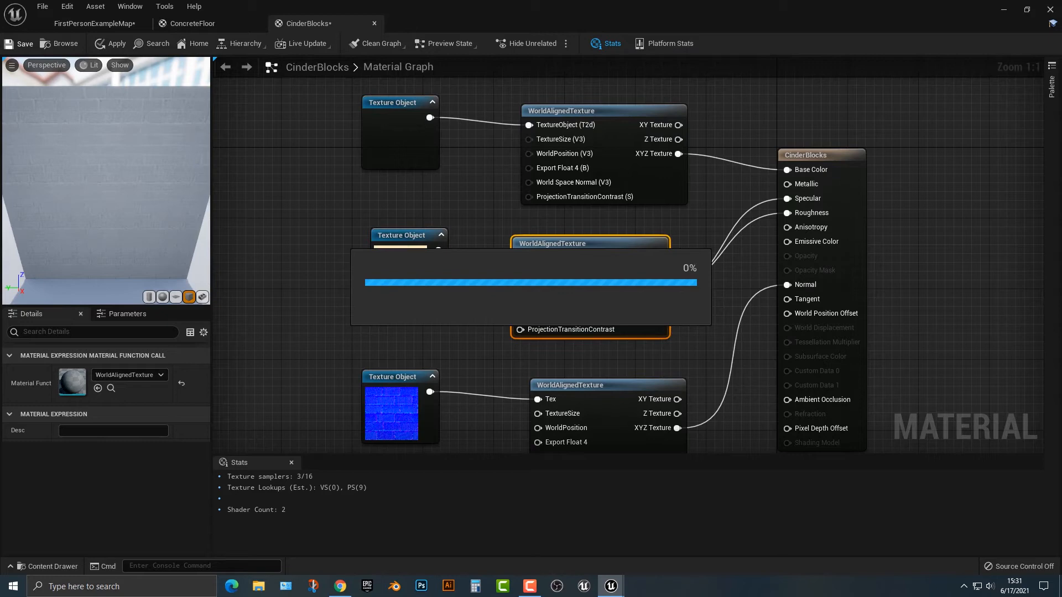
Step: Save CinderBlocks and assign it as Element 0 on the arena walls and large block
left_click(95, 23)
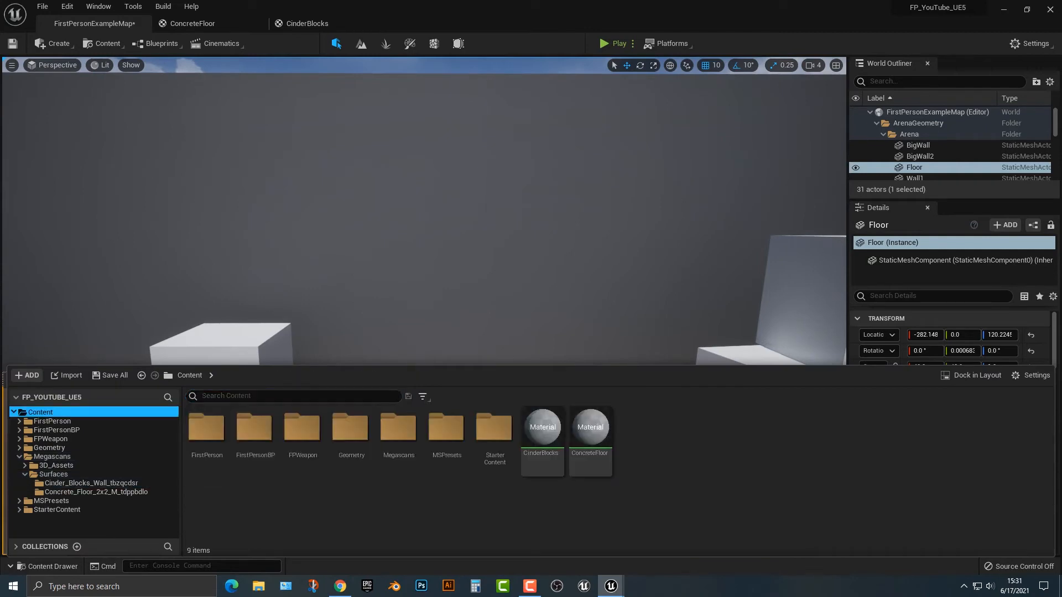
left_click(541, 427)
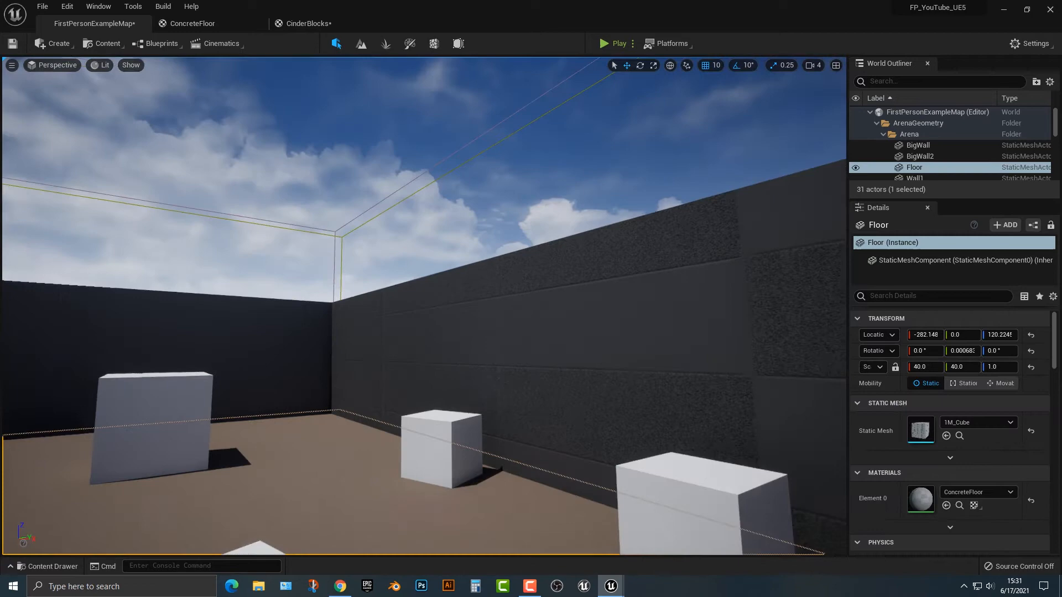
left_click(48, 566)
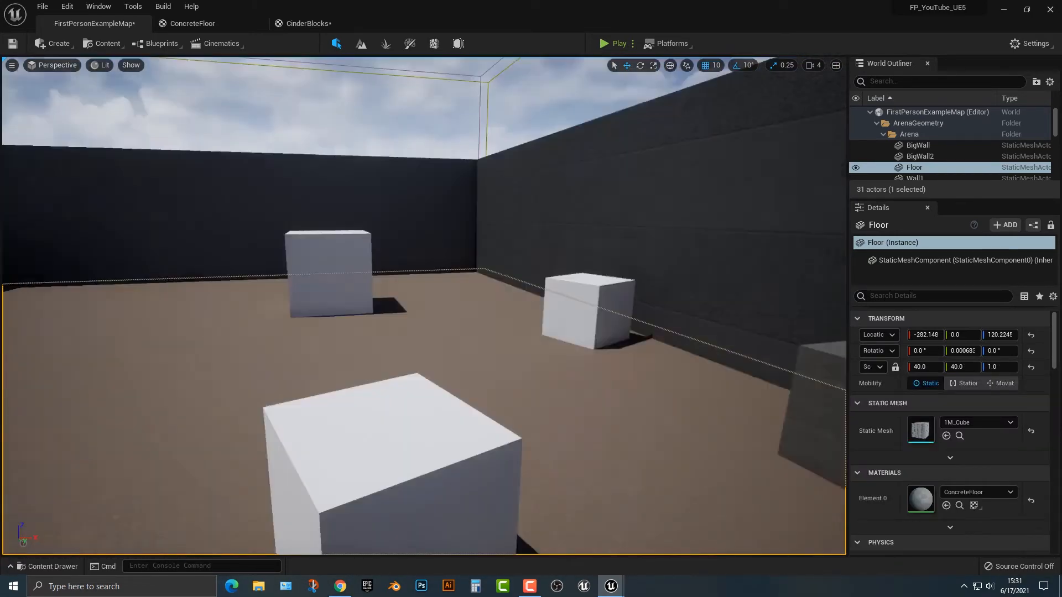
left_click(48, 567)
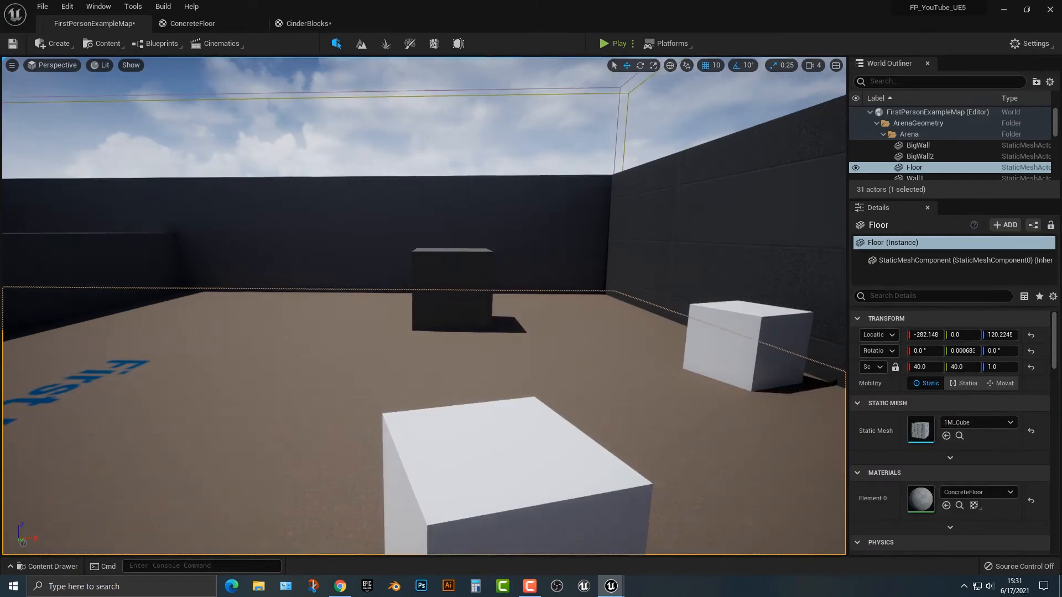
left_click(47, 567)
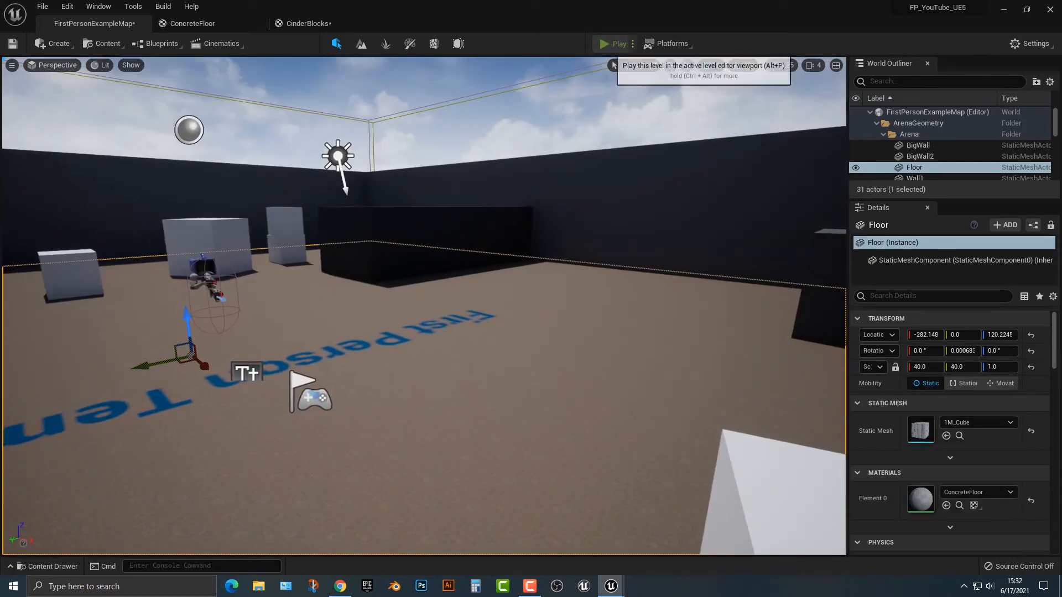
left_click(602, 43)
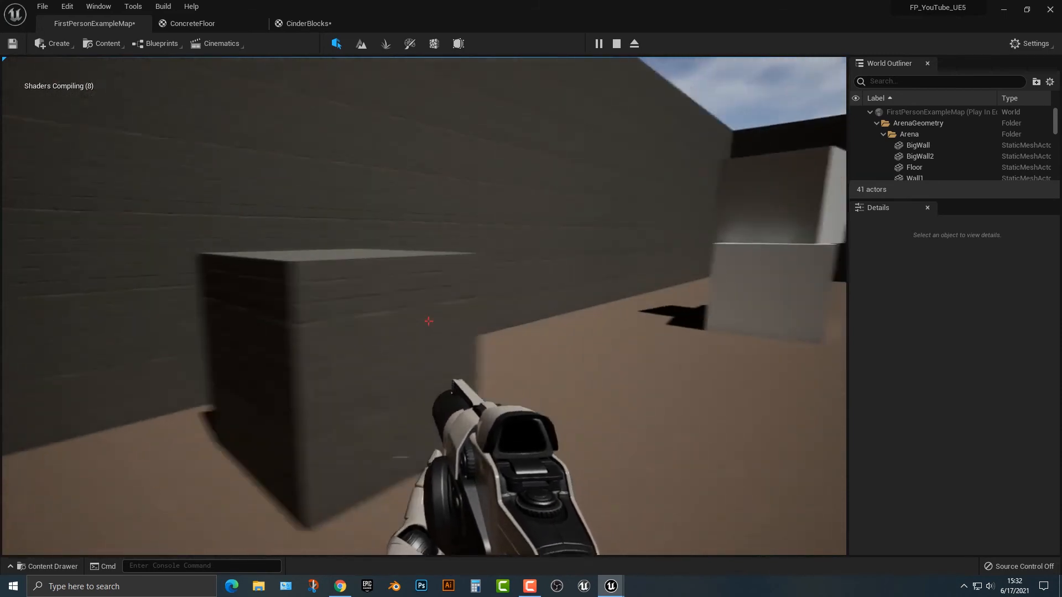
mouse_move(428, 321)
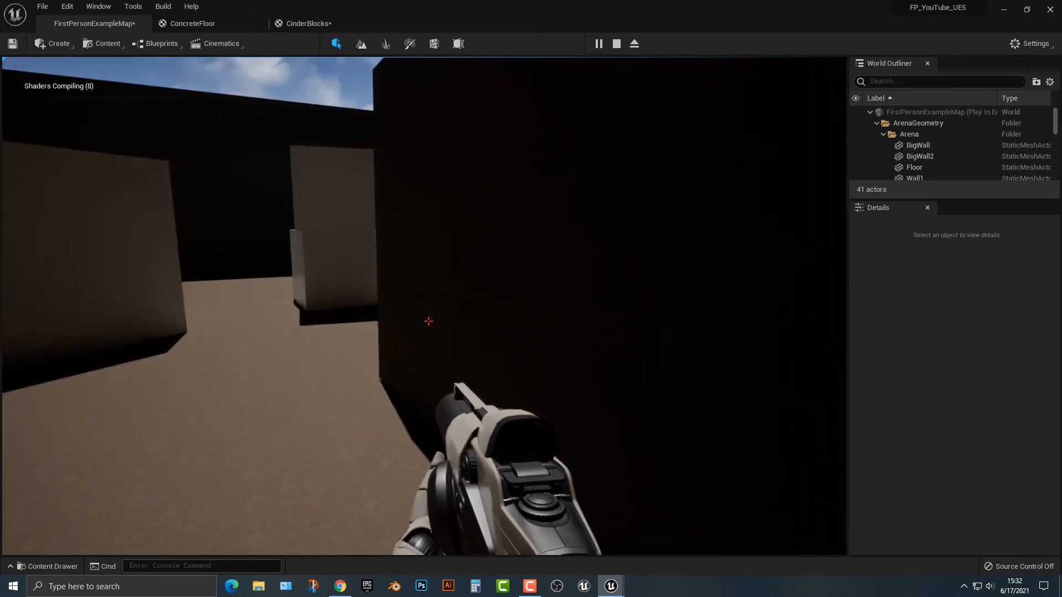
left_click(616, 43)
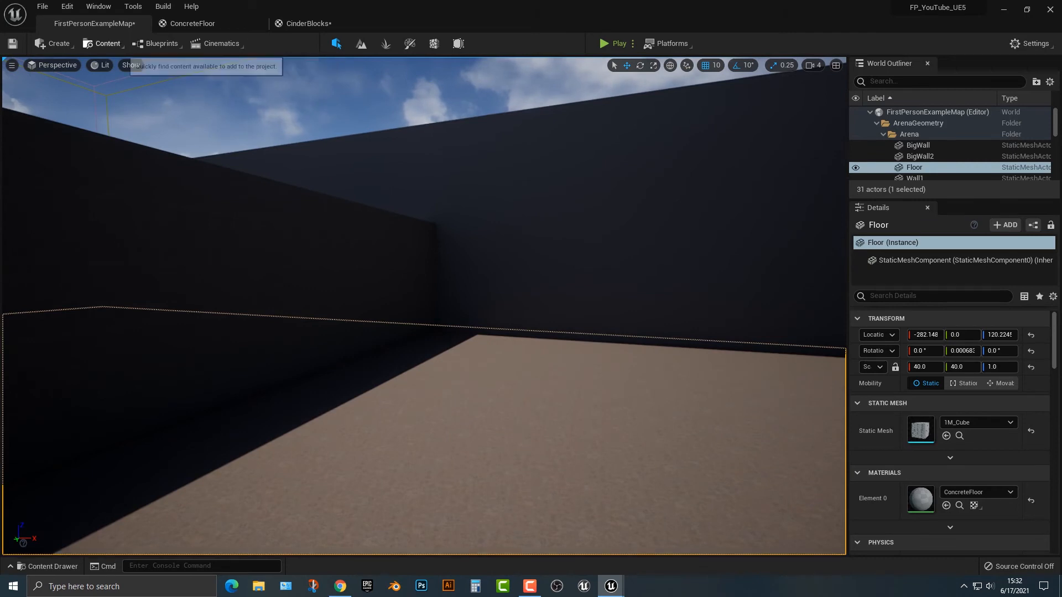
Step: Add a Point Light beside the cinder block wall and run a play preview
left_click(53, 44)
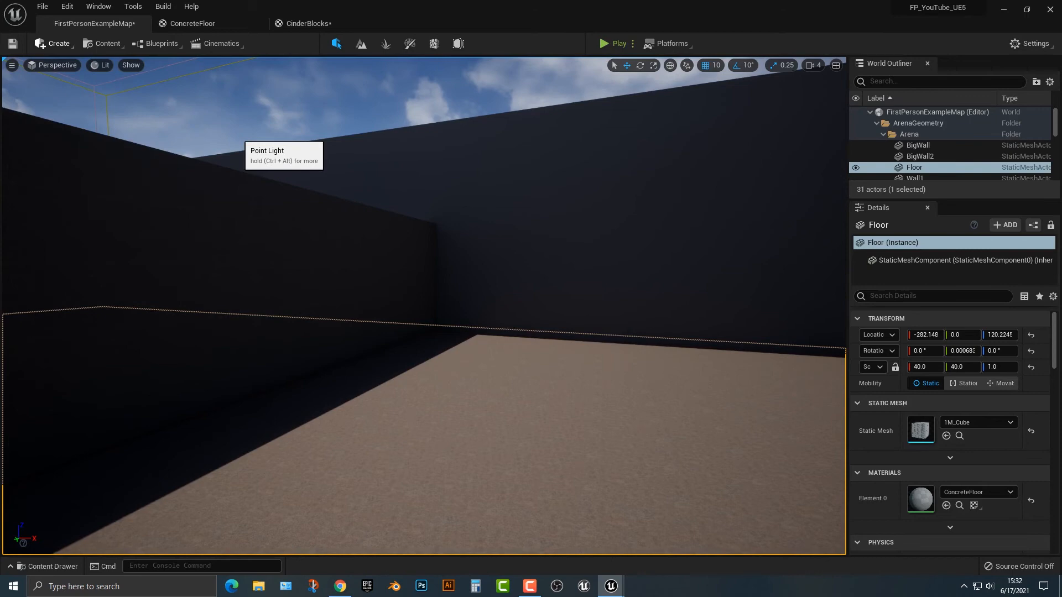
left_click(910, 153)
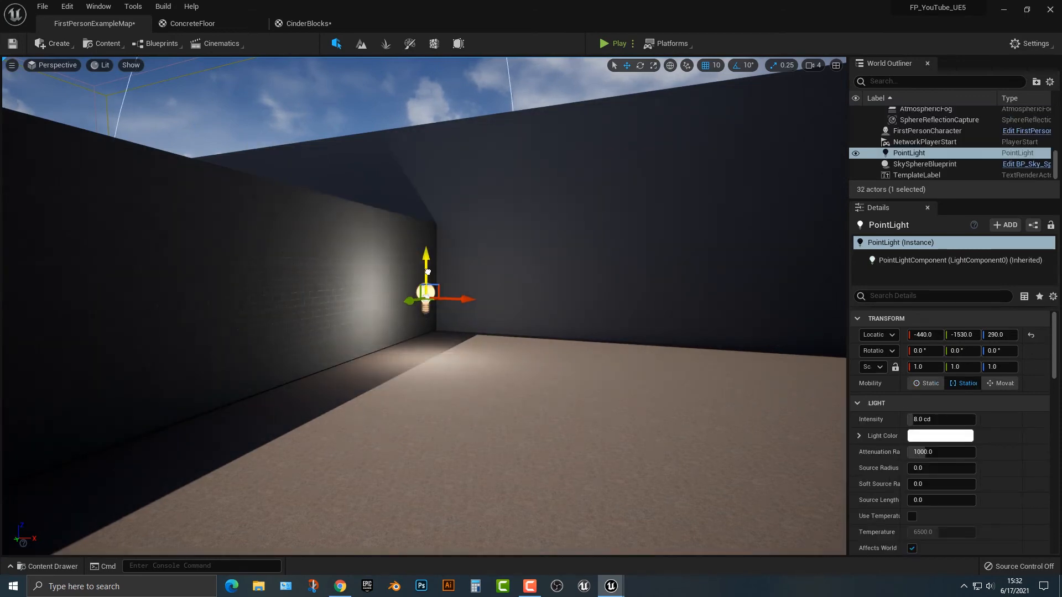
left_click(614, 44)
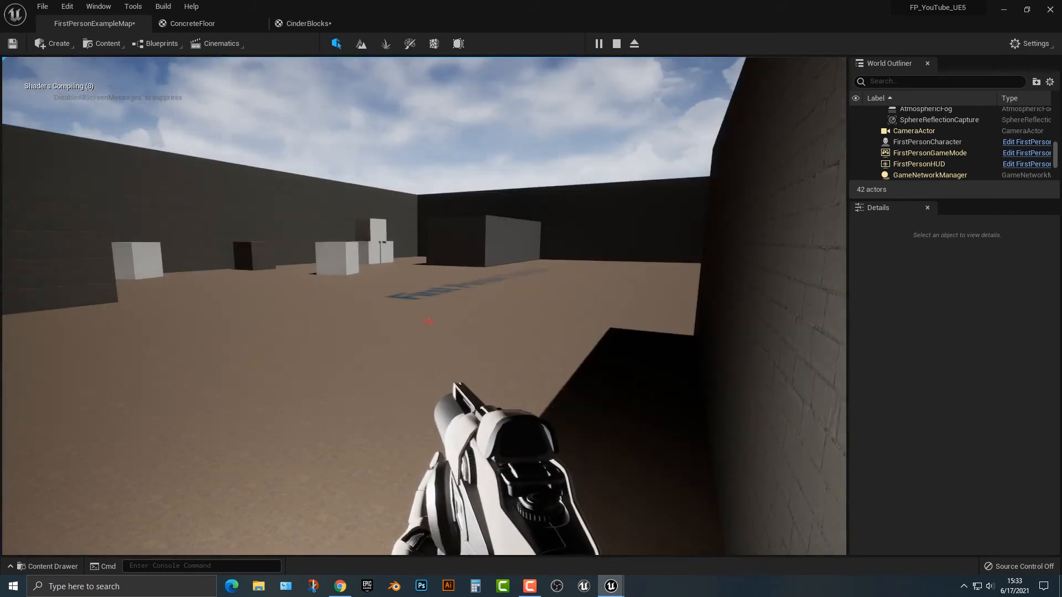
left_click(615, 43)
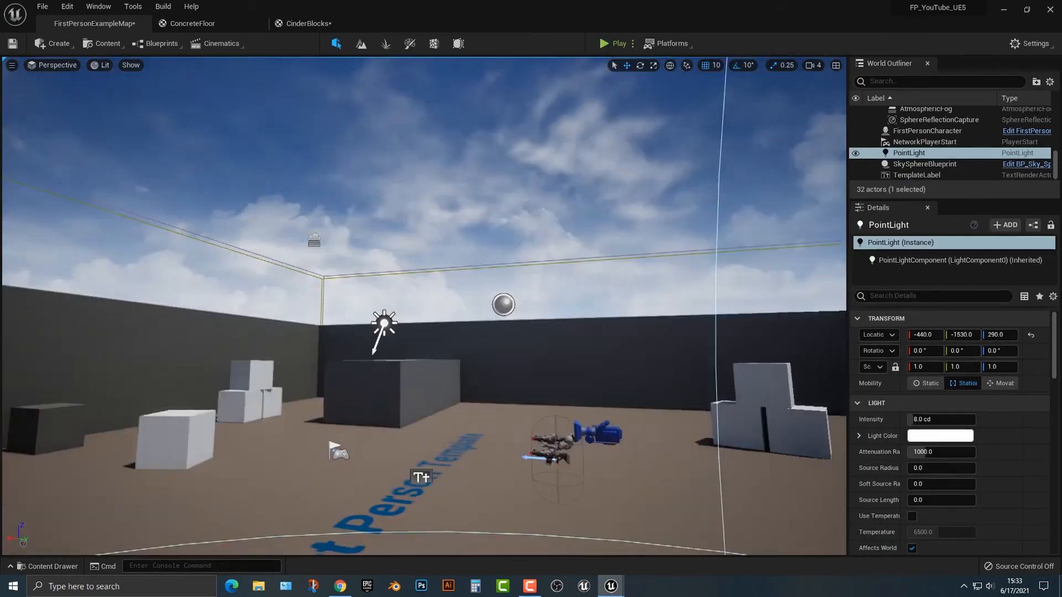